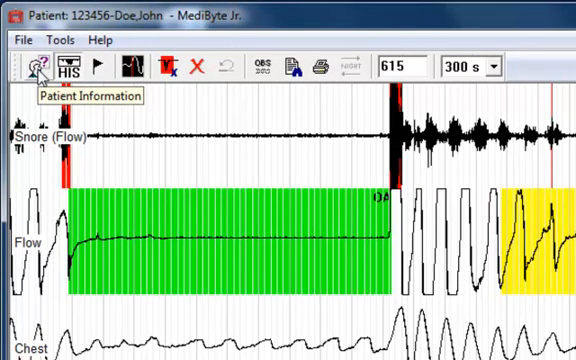
pyautogui.moveTo(62, 68)
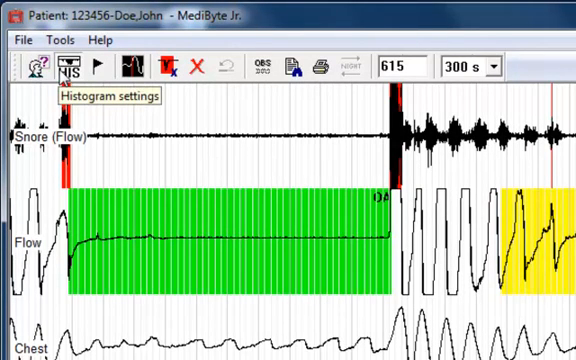
pyautogui.moveTo(96, 66)
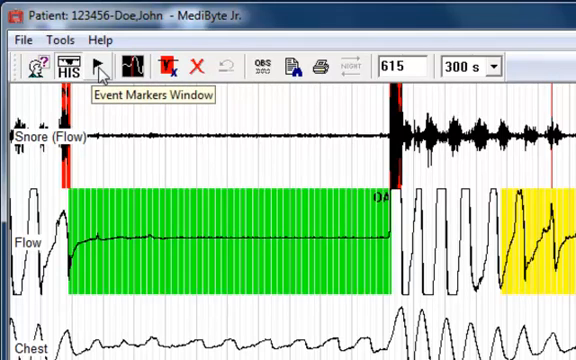
pyautogui.moveTo(128, 75)
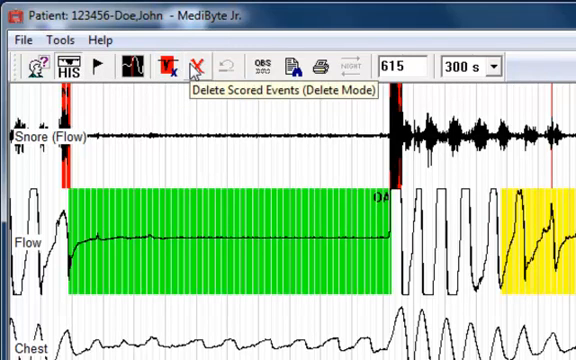
pyautogui.moveTo(222, 67)
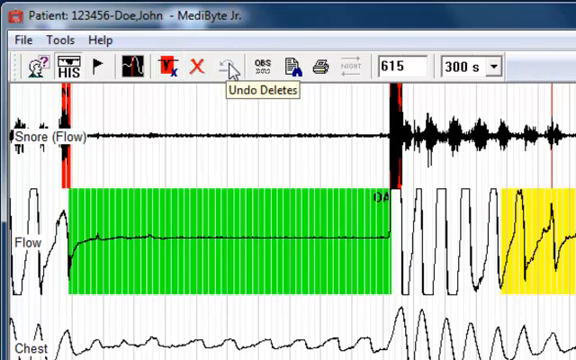
pyautogui.moveTo(271, 68)
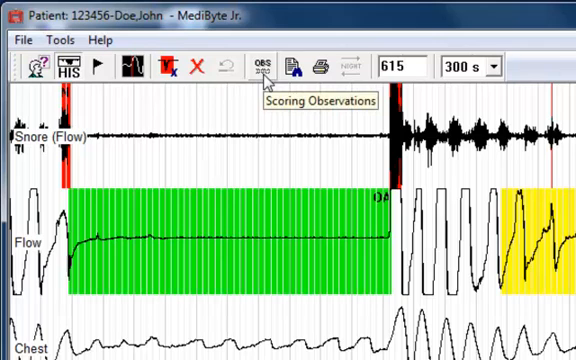
pyautogui.moveTo(316, 65)
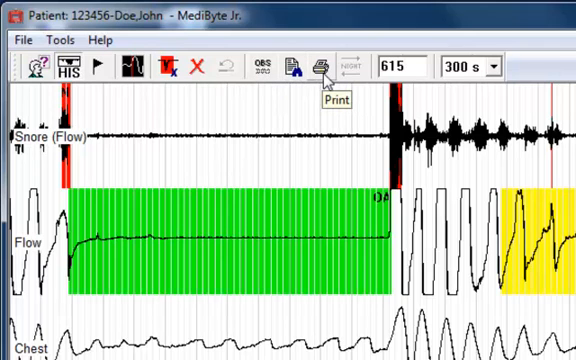
pyautogui.moveTo(349, 66)
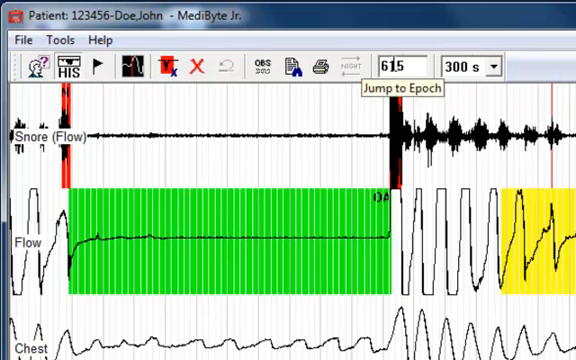
pyautogui.moveTo(460, 85)
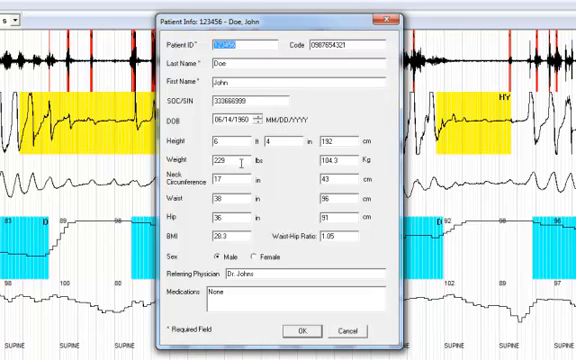
pyautogui.moveTo(372, 170)
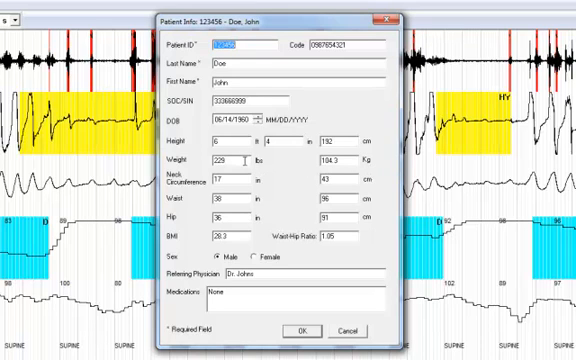
# Replace John Doe's weight with 224 lbs, updating to 101.6 kg and BMI 27.5
pyautogui.click(220, 160)
pyautogui.write('150')
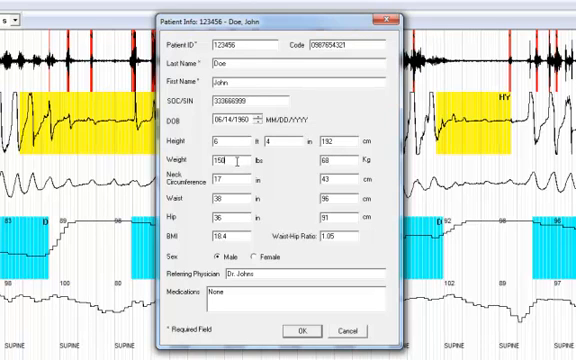
pyautogui.click(225, 160)
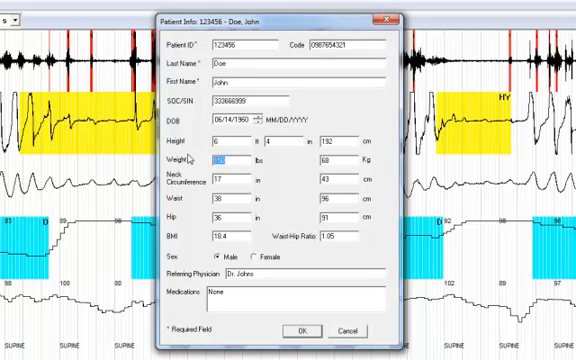
pyautogui.write('224')
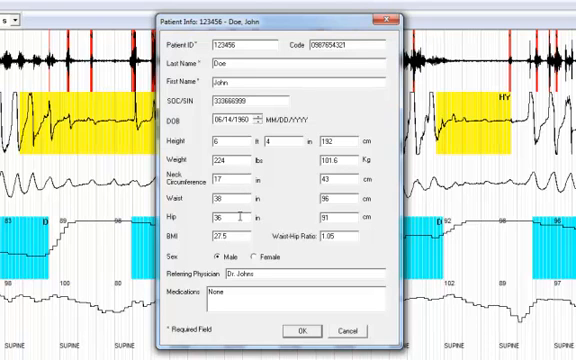
pyautogui.moveTo(278, 204)
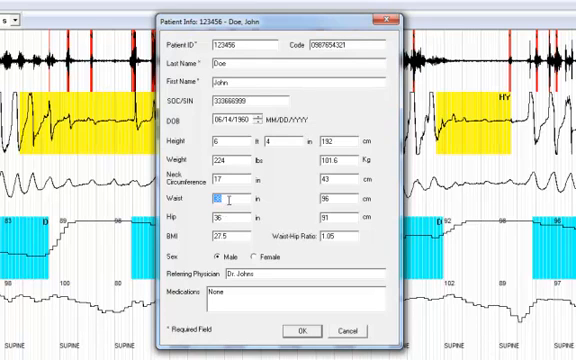
# Try other weight values including 110 lbs (BMI 13.5), then restore 224 lbs (BMI 27.5)
pyautogui.write('40')
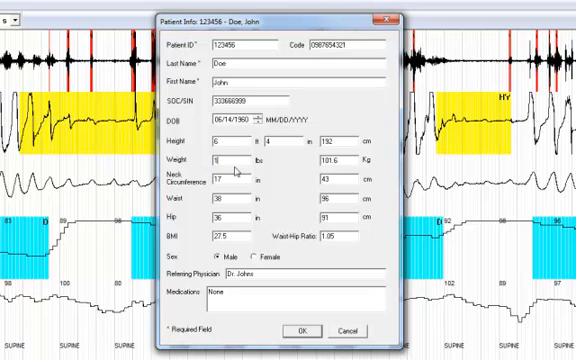
pyautogui.write('110')
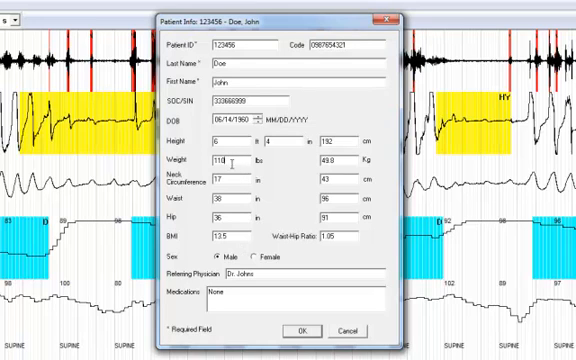
pyautogui.write('22')
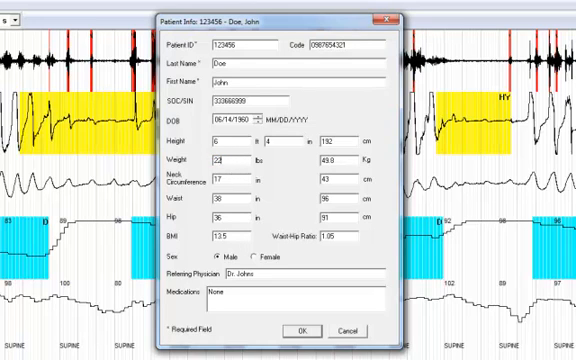
pyautogui.write('224')
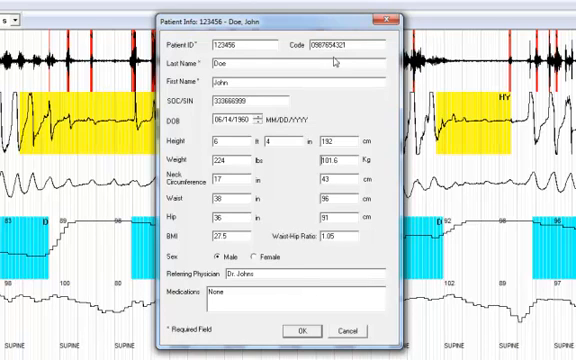
pyautogui.moveTo(322, 210)
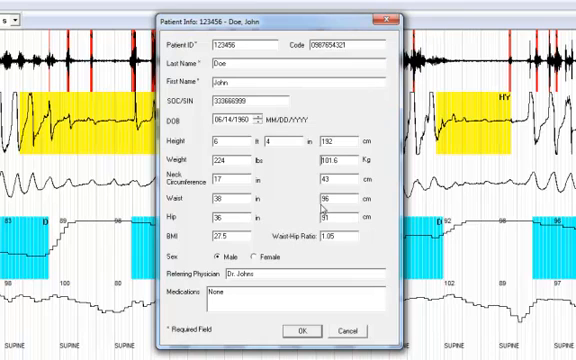
pyautogui.moveTo(373, 112)
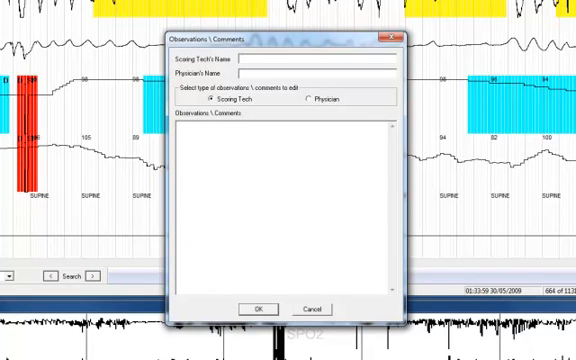
pyautogui.write('Loud snoring observed.')
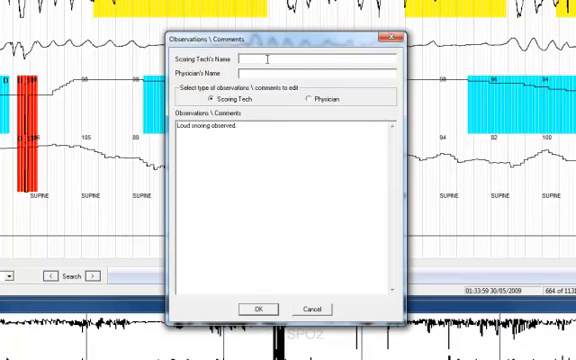
pyautogui.write('Jack')
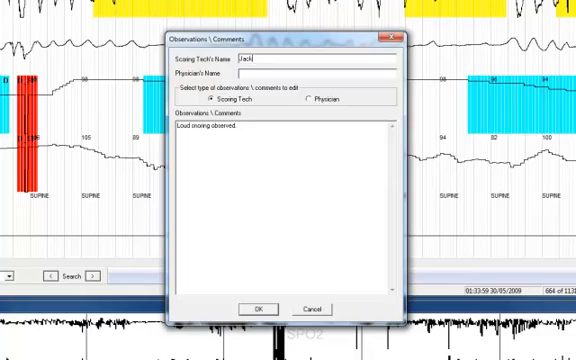
pyautogui.write('Smith')
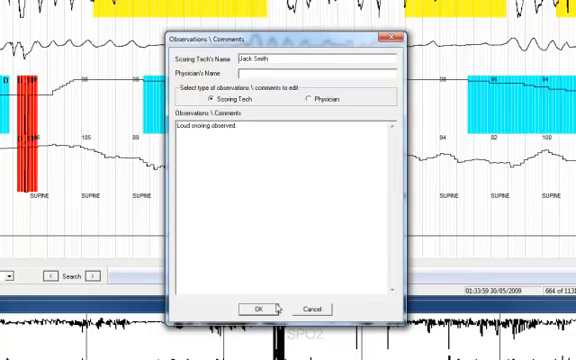
pyautogui.click(260, 307)
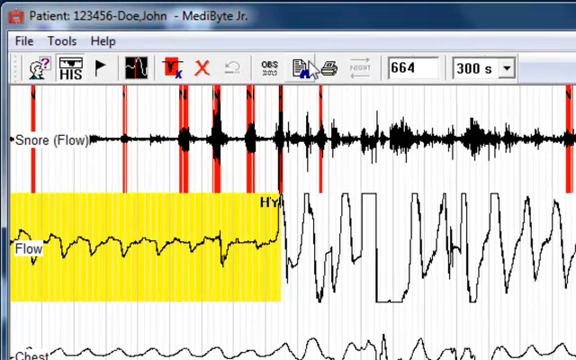
pyautogui.moveTo(305, 67)
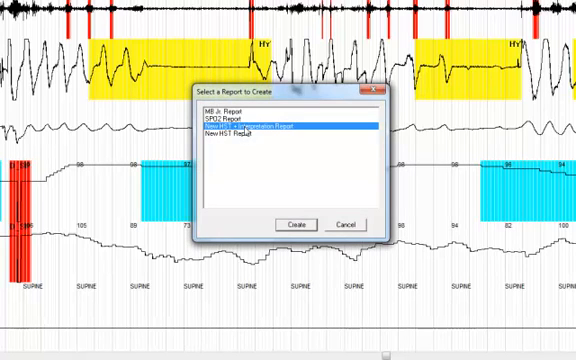
# Create the New HST + Interpretation Report, confirming verified patient info and making it fresh
pyautogui.click(293, 224)
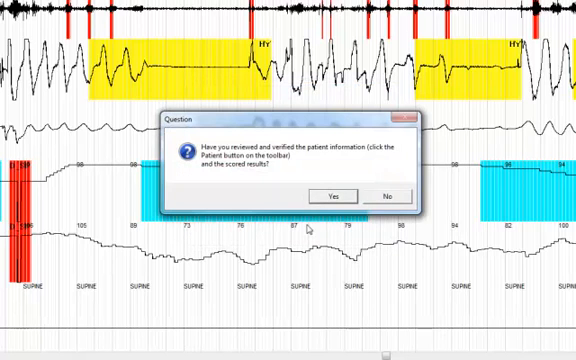
pyautogui.click(337, 195)
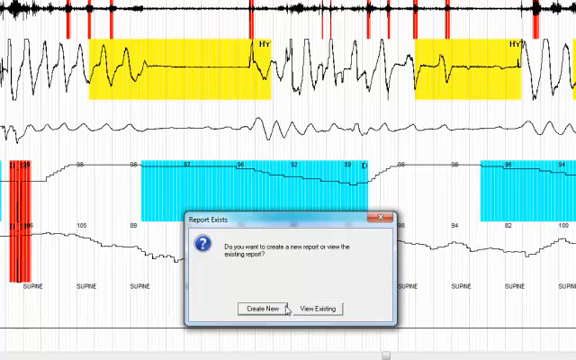
pyautogui.click(267, 307)
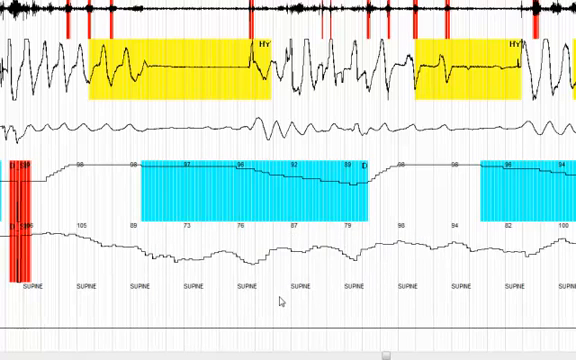
pyautogui.moveTo(285, 300)
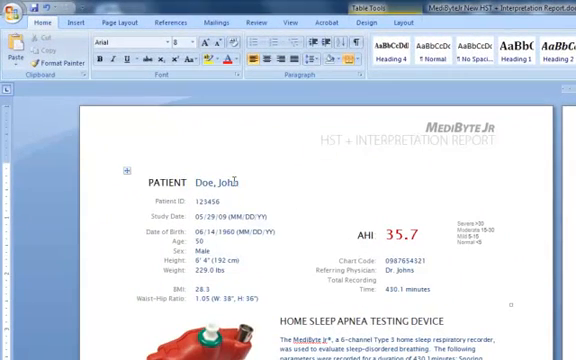
pyautogui.moveTo(280, 240)
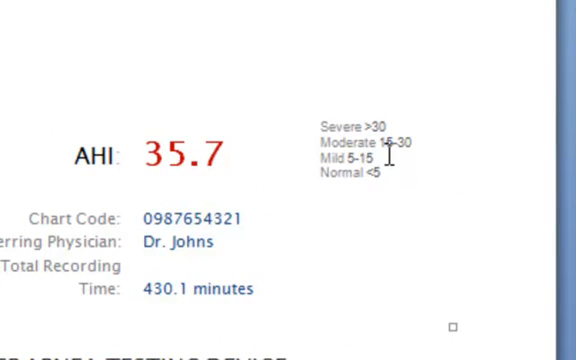
pyautogui.moveTo(425, 130)
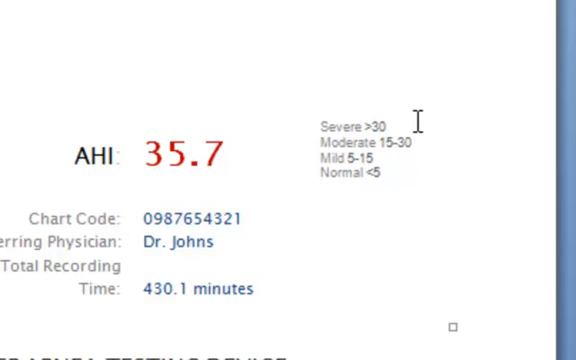
pyautogui.moveTo(174, 187)
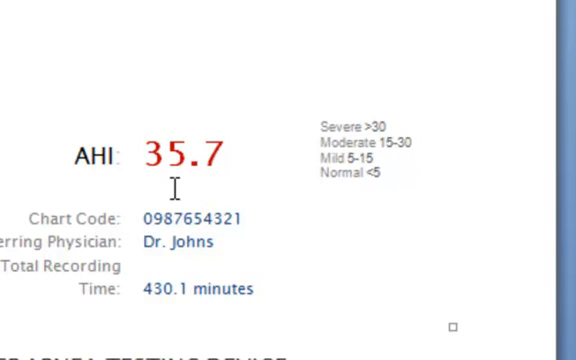
pyautogui.moveTo(232, 162)
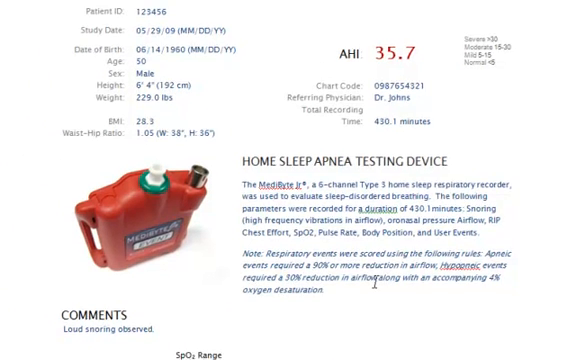
# Scroll the Word report down to the Events by Body Position table and overnight graphs
pyautogui.scroll(-3)
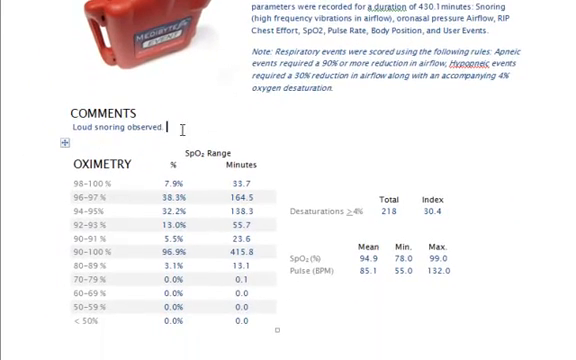
pyautogui.doubleClick(112, 127)
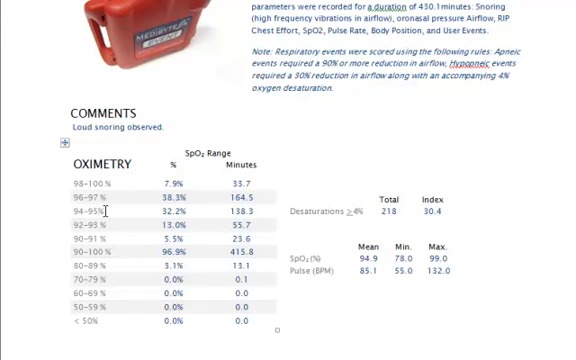
pyautogui.moveTo(152, 220)
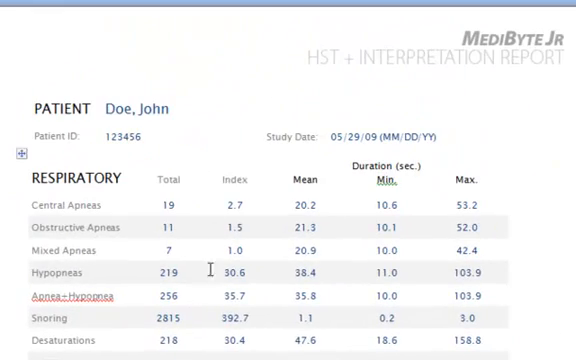
pyautogui.moveTo(118, 199)
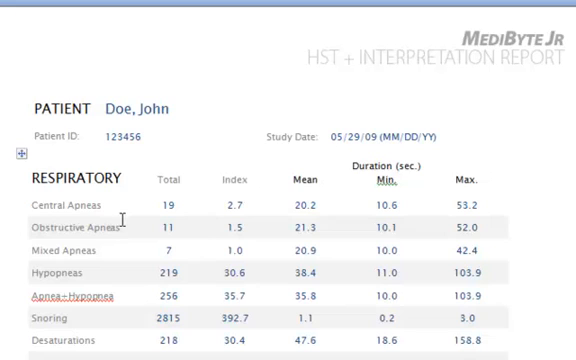
pyautogui.moveTo(131, 248)
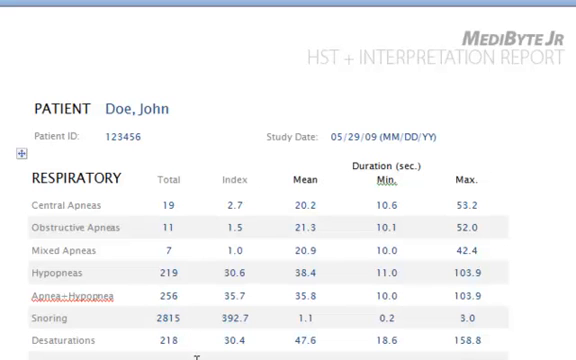
pyautogui.scroll(-3)
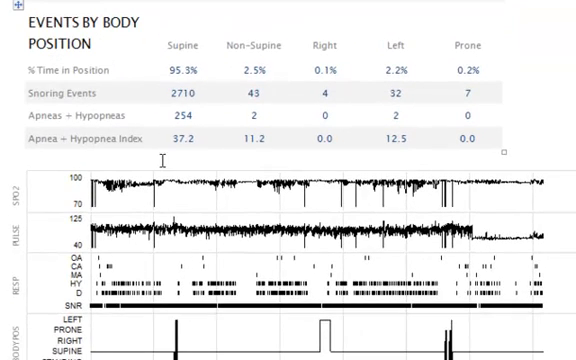
pyautogui.scroll(-3)
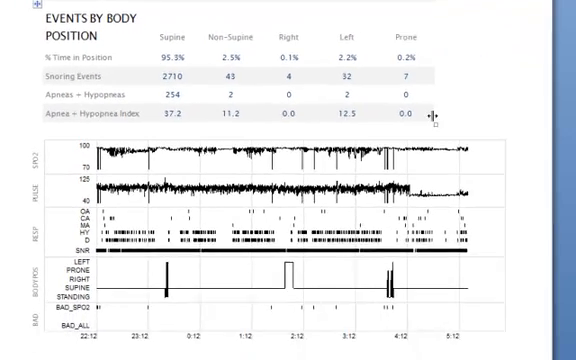
pyautogui.scroll(-3)
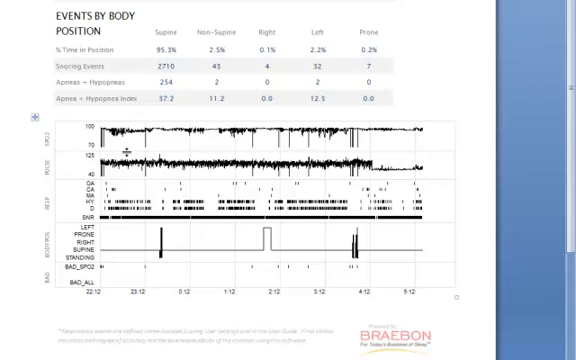
pyautogui.moveTo(413, 132)
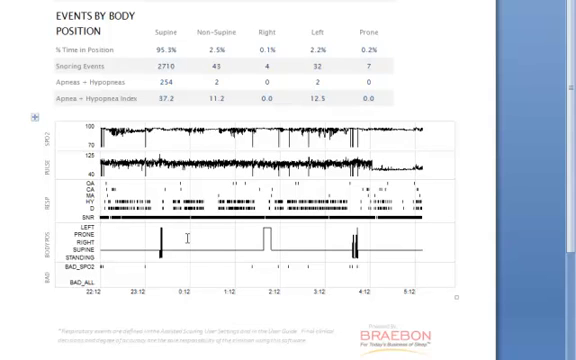
pyautogui.moveTo(117, 266)
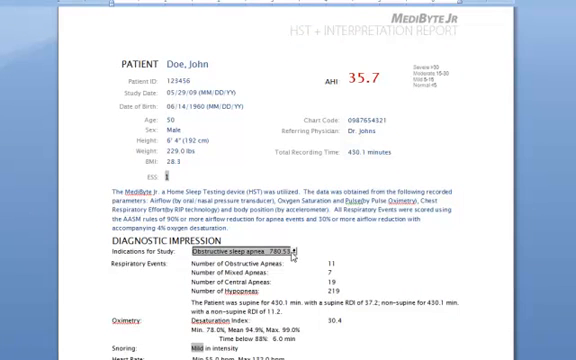
# Open the Indications for Study drop-down and browse the list of diagnoses
pyautogui.click(225, 254)
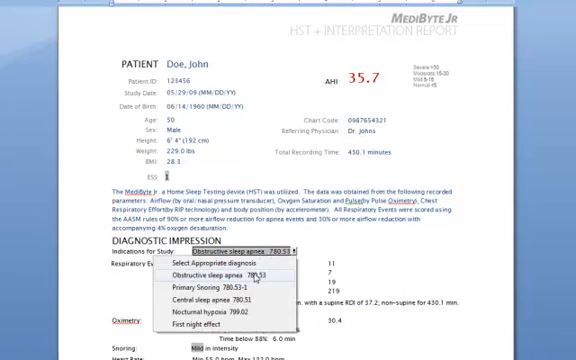
pyautogui.scroll(-3)
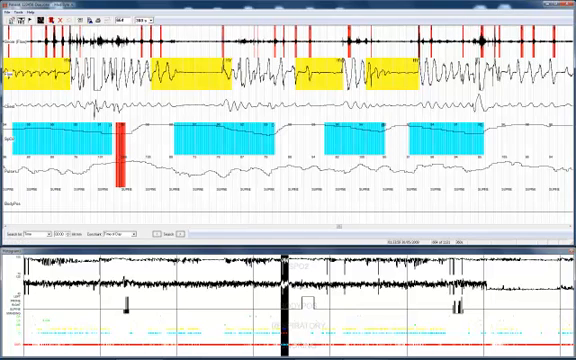
pyautogui.click(147, 18)
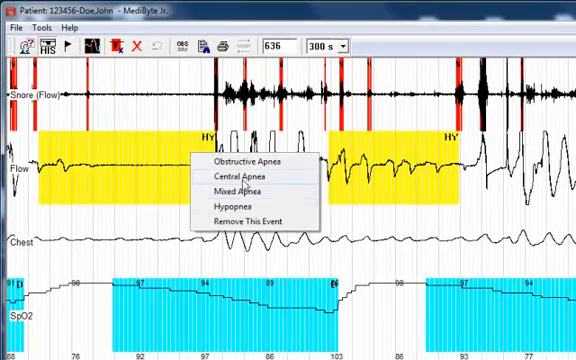
pyautogui.moveTo(237, 161)
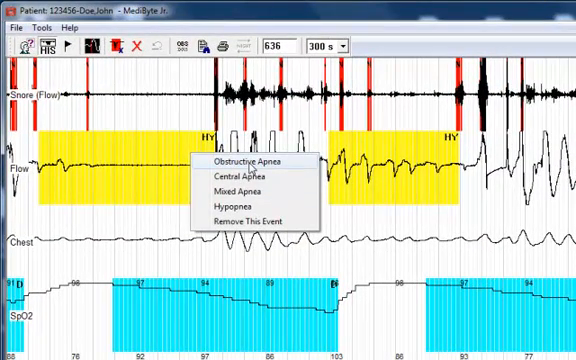
# Relabel the first yellow HY event on the Flow channel as Obstructive Apnea
pyautogui.click(243, 161)
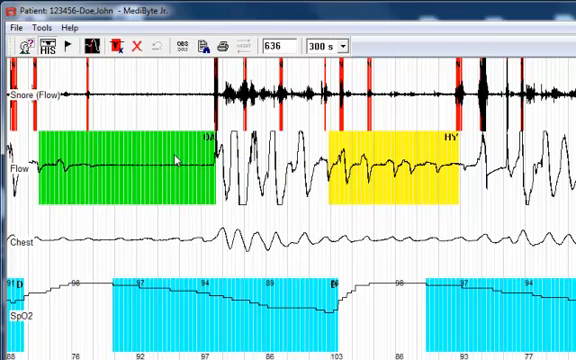
pyautogui.rightClick(180, 158)
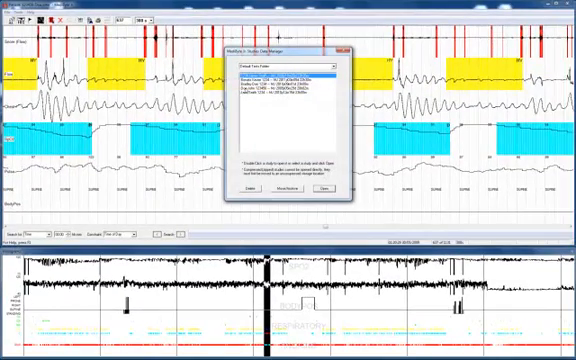
# Open a stored study from the Studies Data Manager
pyautogui.click(290, 75)
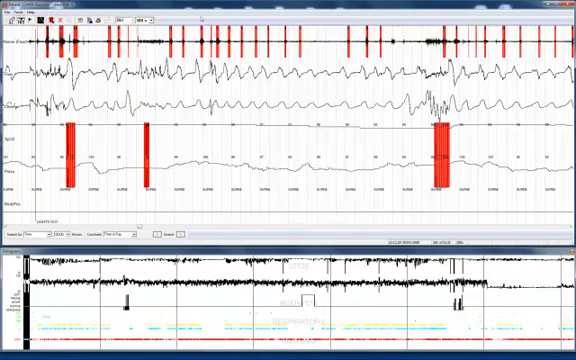
# Open Tools > Assisted Scoring Settings to show the Assisted Scorer Setup form
pyautogui.click(64, 44)
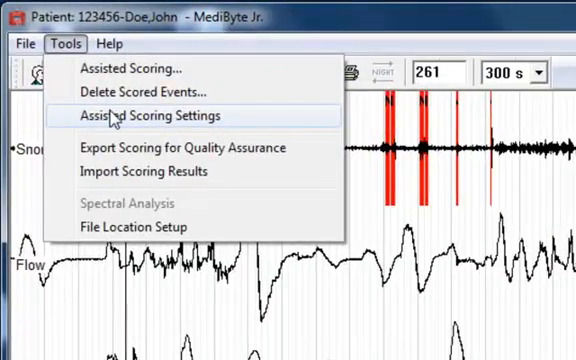
pyautogui.click(151, 116)
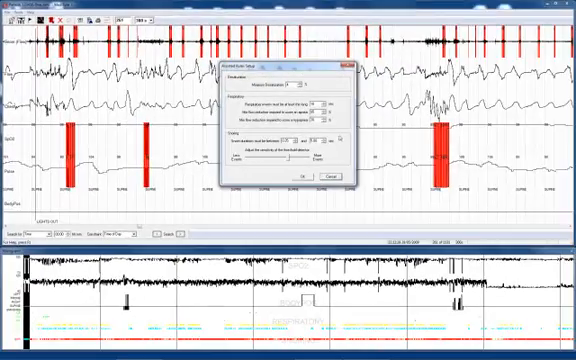